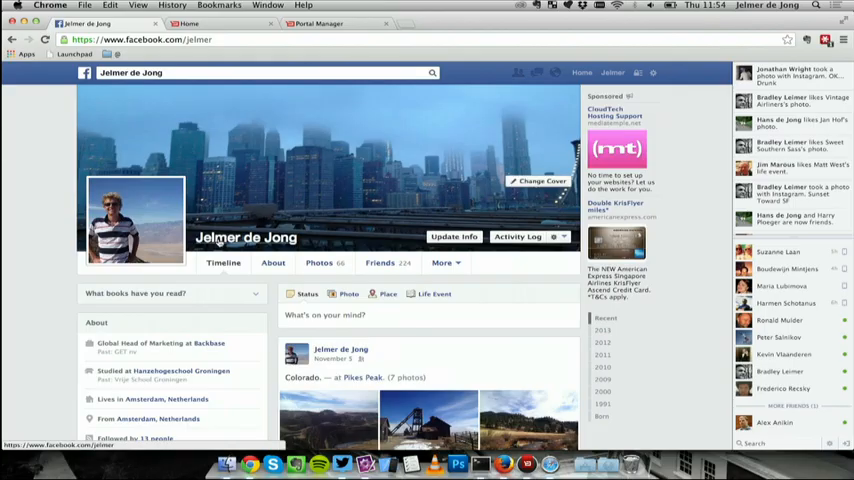
# Step: Scroll down through the Facebook profile timeline
pyautogui.scroll(-3)
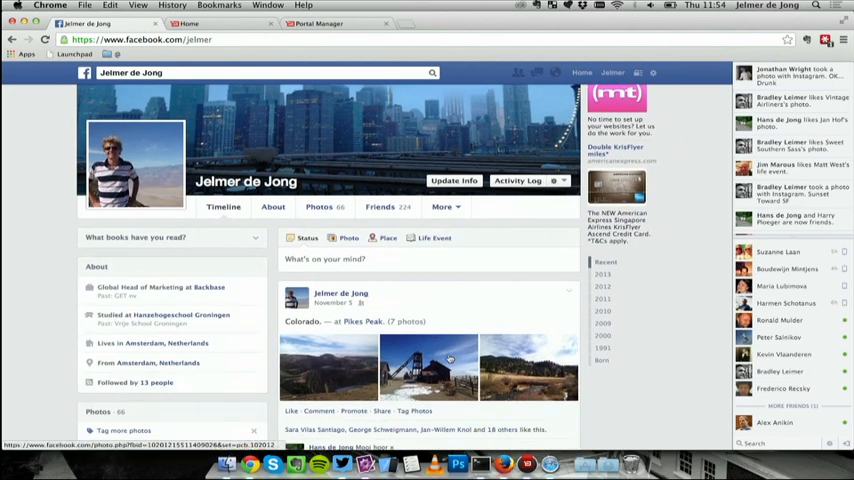
pyautogui.scroll(-3)
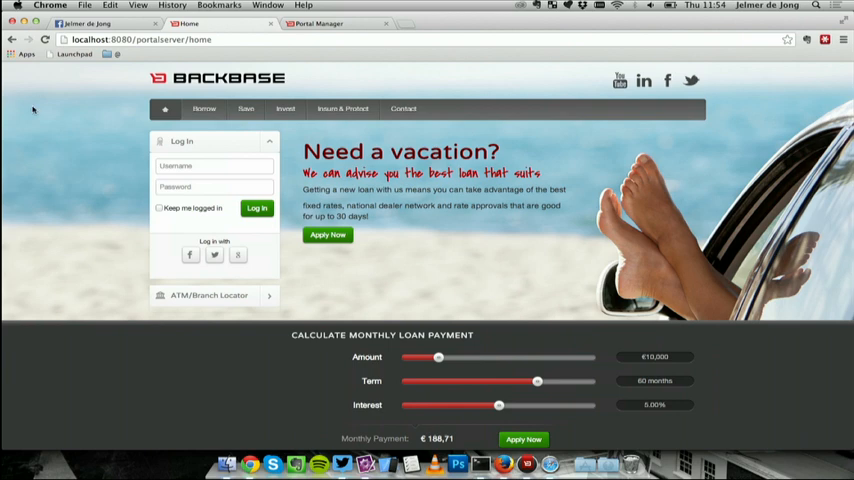
# Step: Log in to the banking portal with the Facebook icon and complete the Facebook sign-in
pyautogui.click(190, 255)
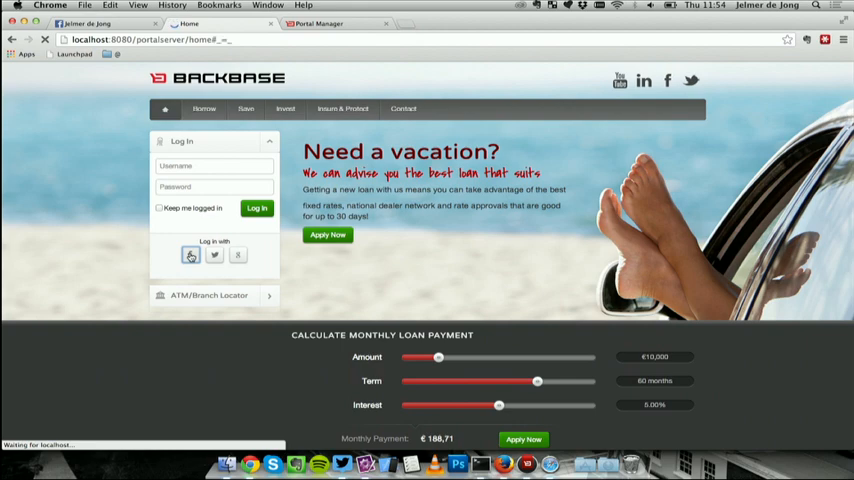
pyautogui.click(256, 208)
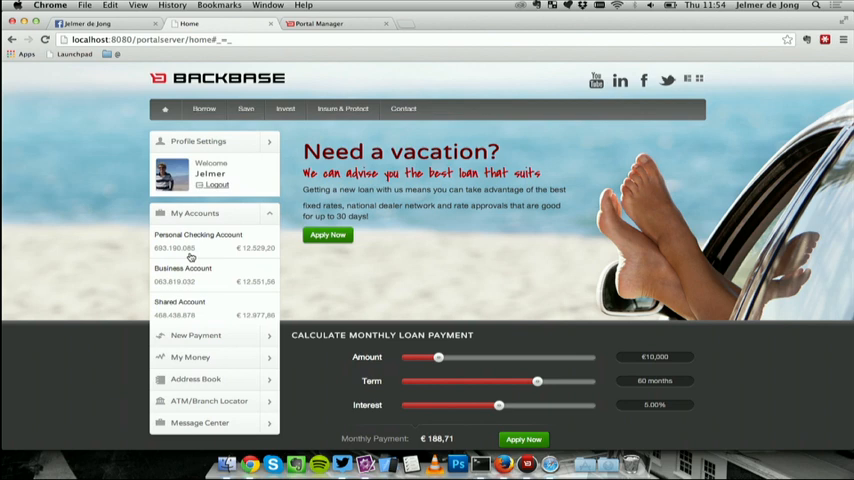
pyautogui.moveTo(184, 143)
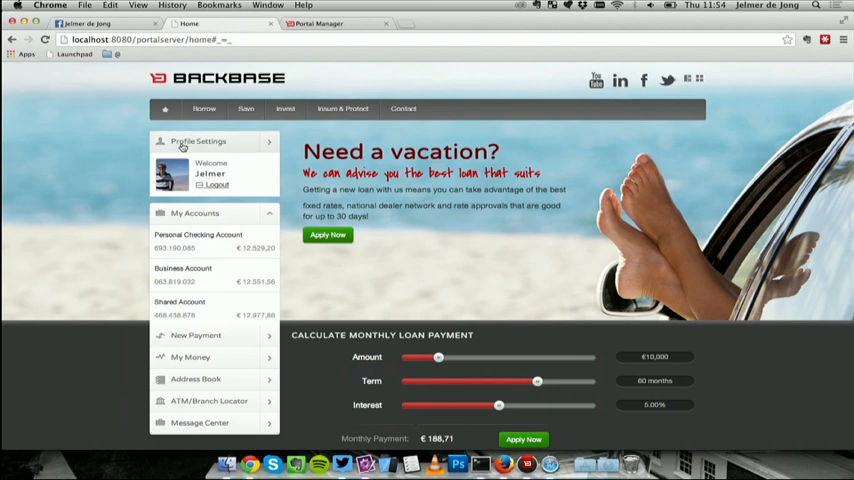
pyautogui.moveTo(250, 176)
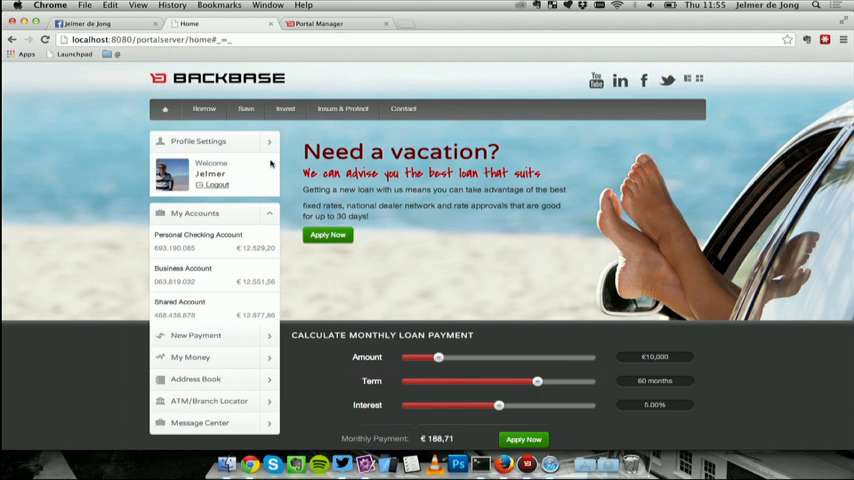
# Step: Review the pre-filled Profile Settings form
pyautogui.click(198, 141)
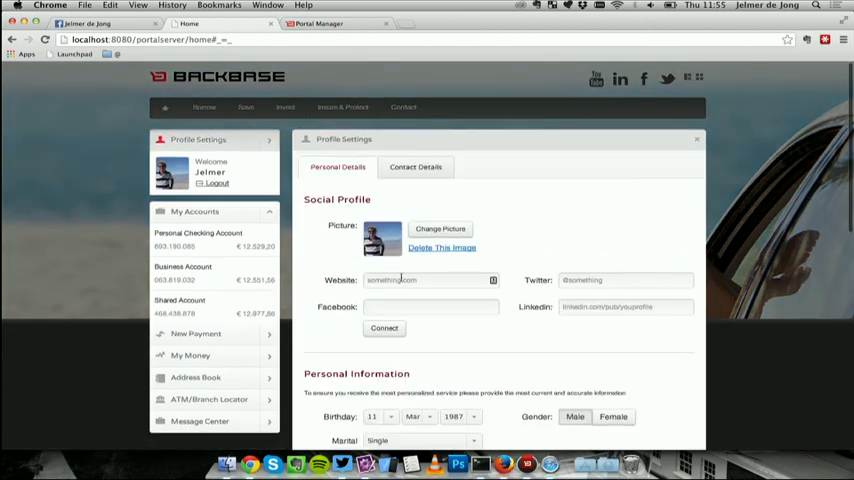
pyautogui.scroll(-3)
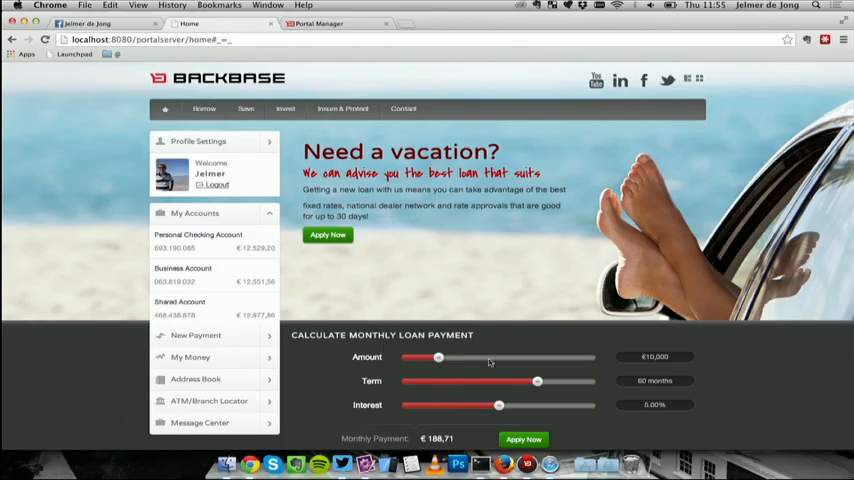
pyautogui.scroll(-3)
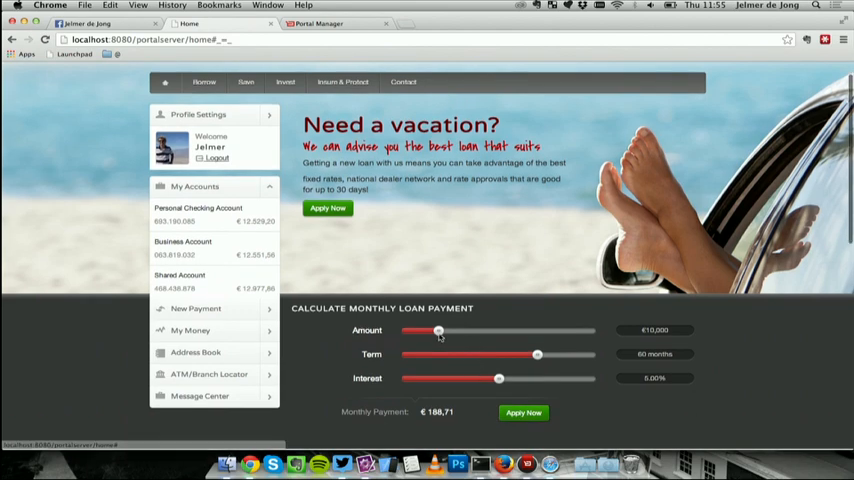
# Step: Review the pre-filled loan application form from Apply Now, then close it
pyautogui.click(523, 412)
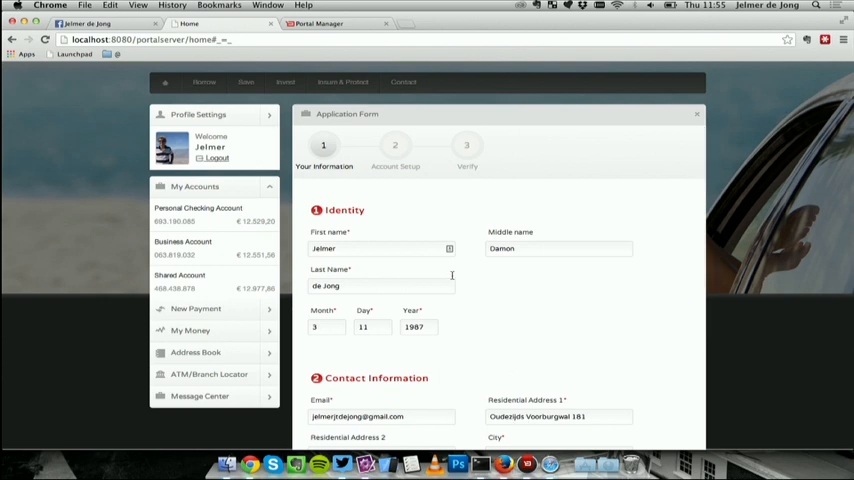
pyautogui.scroll(-3)
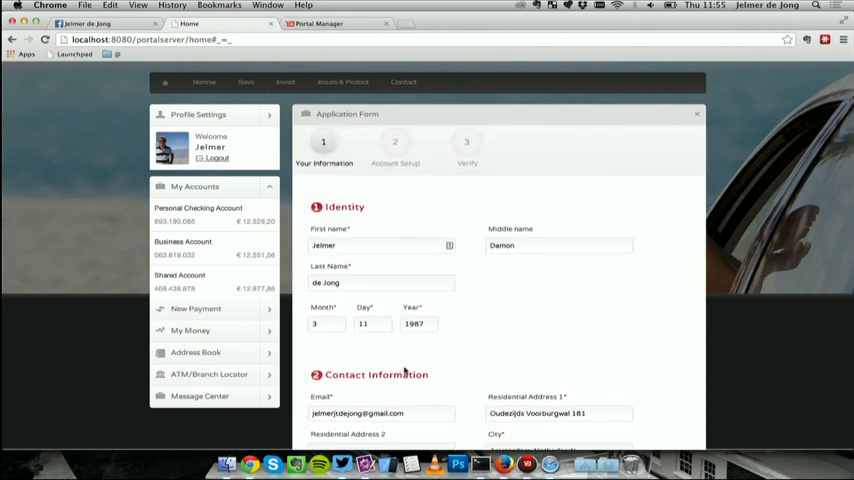
pyautogui.click(696, 114)
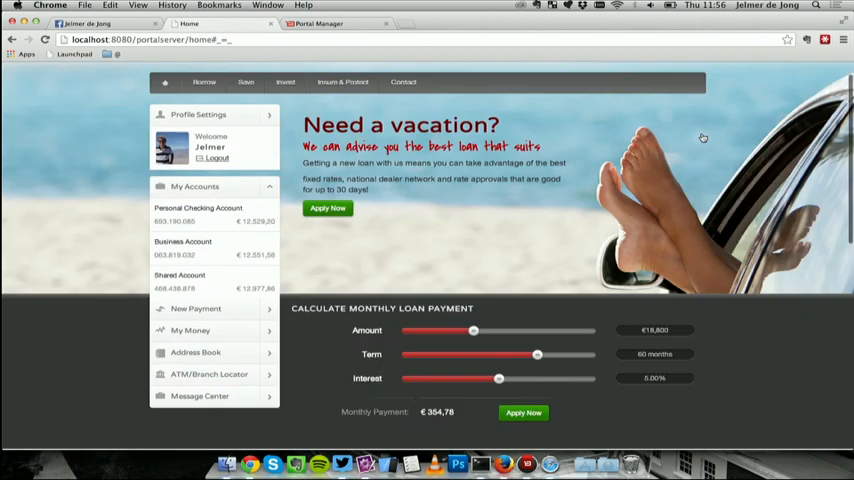
pyautogui.moveTo(688, 143)
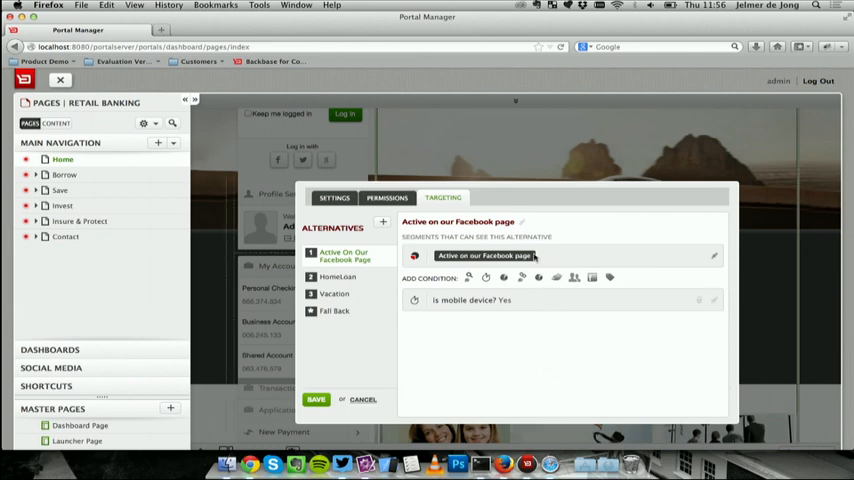
pyautogui.moveTo(480, 318)
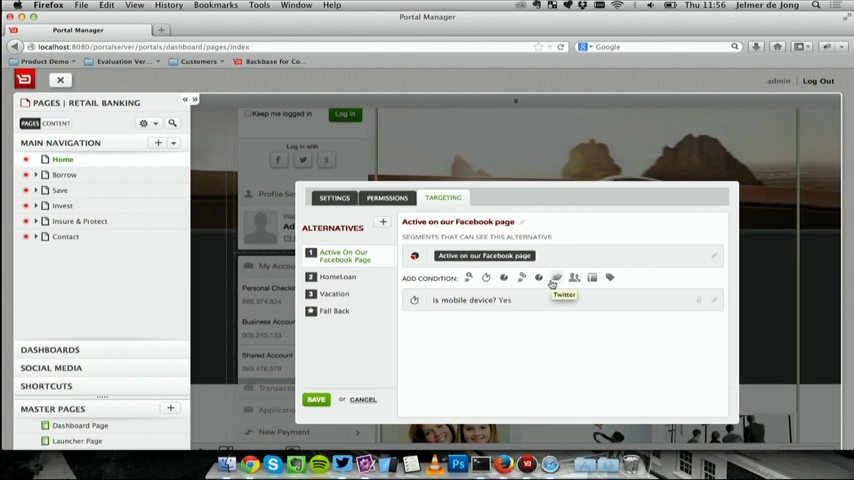
# Step: Add a Facebook condition to the targeting rule and open its condition dropdown
pyautogui.click(556, 278)
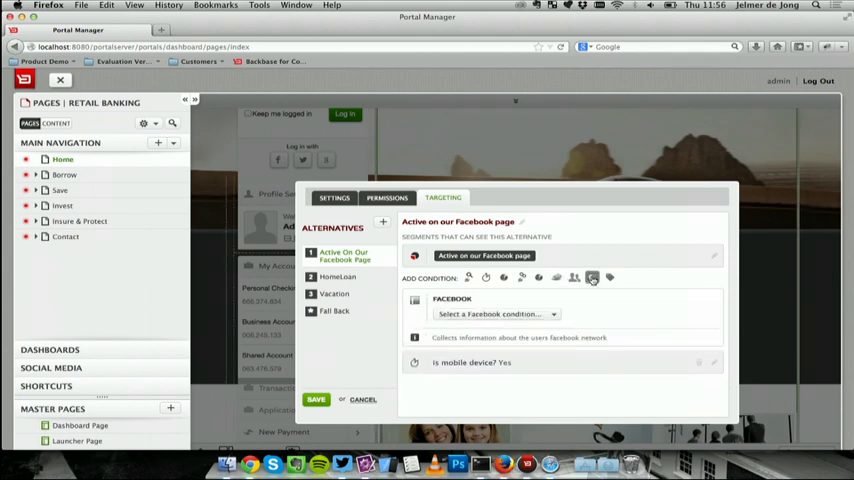
pyautogui.click(490, 314)
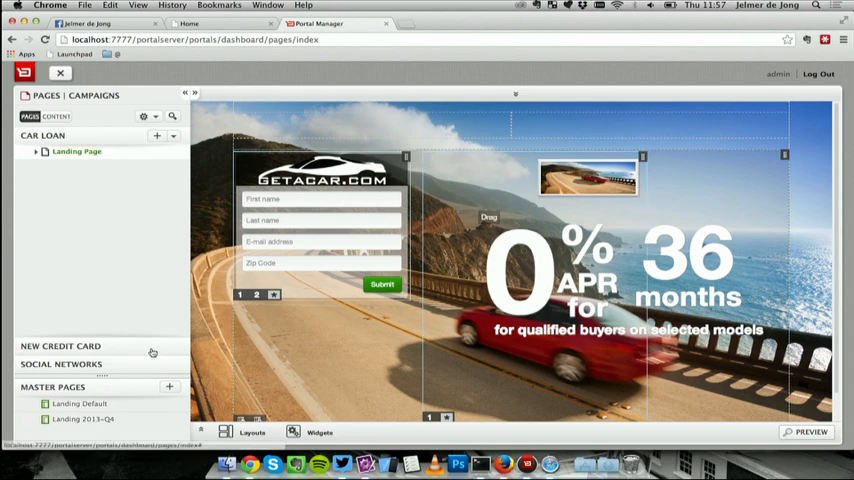
# Step: Compose a 'Hello Finovate' Social Distribution post for Google+ and Twitter, then view Social Dashboard
pyautogui.click(85, 203)
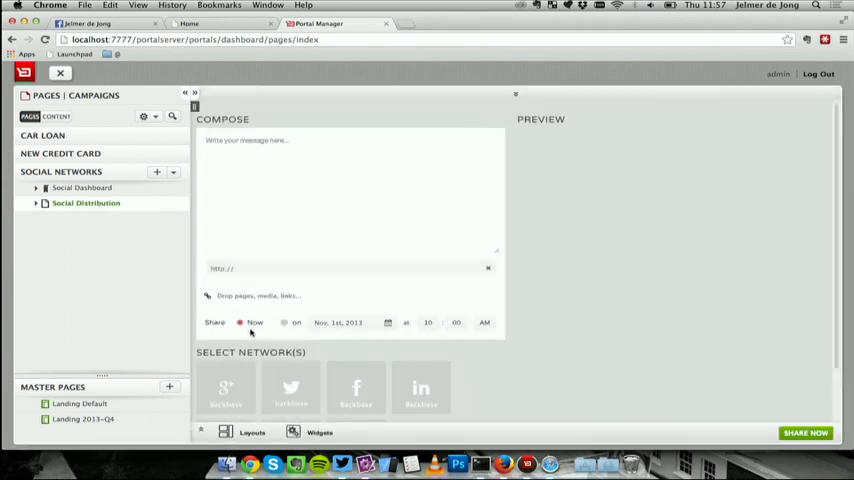
pyautogui.click(225, 388)
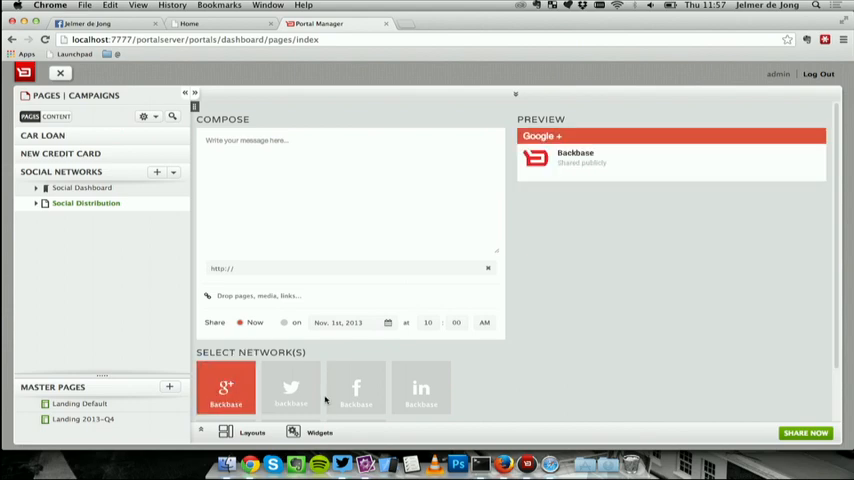
pyautogui.click(356, 388)
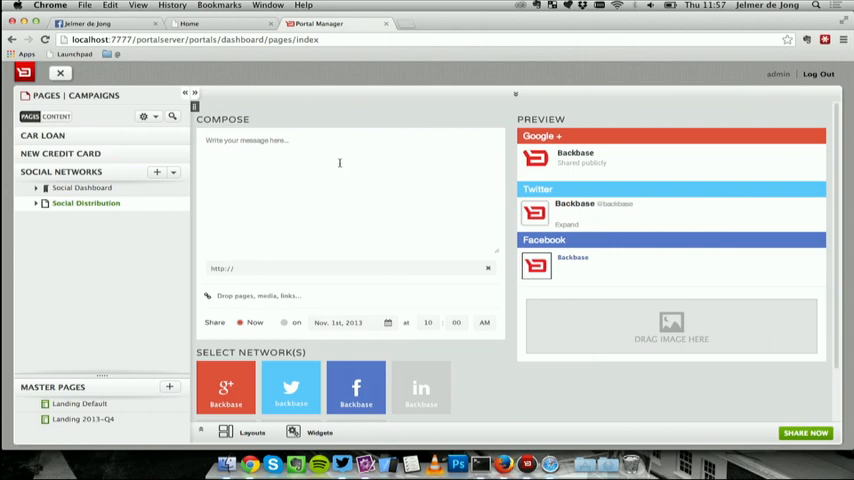
pyautogui.write('Hello Finovate')
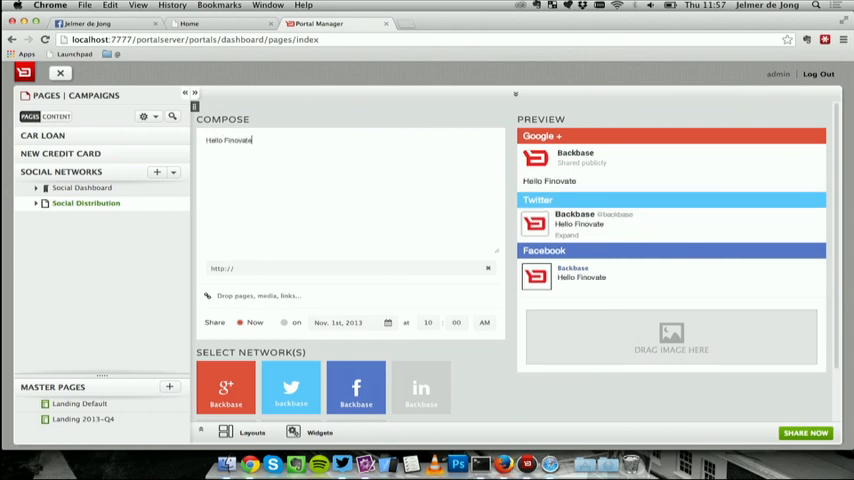
pyautogui.rightClick(291, 278)
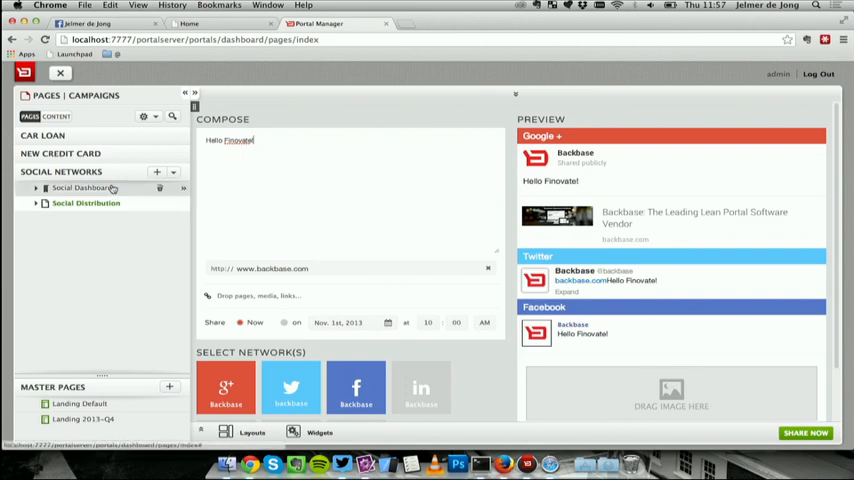
pyautogui.click(57, 116)
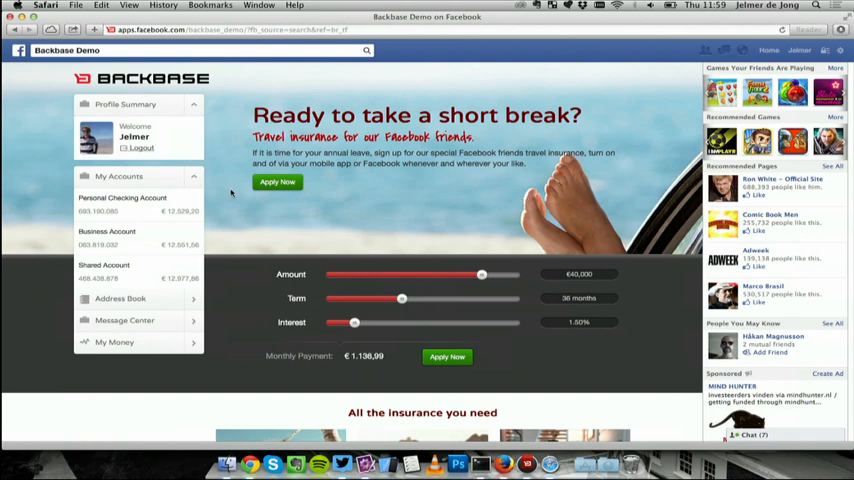
# Step: Go through Address Book and Message Center, then show My Money's Cash Flow breakdown
pyautogui.click(120, 298)
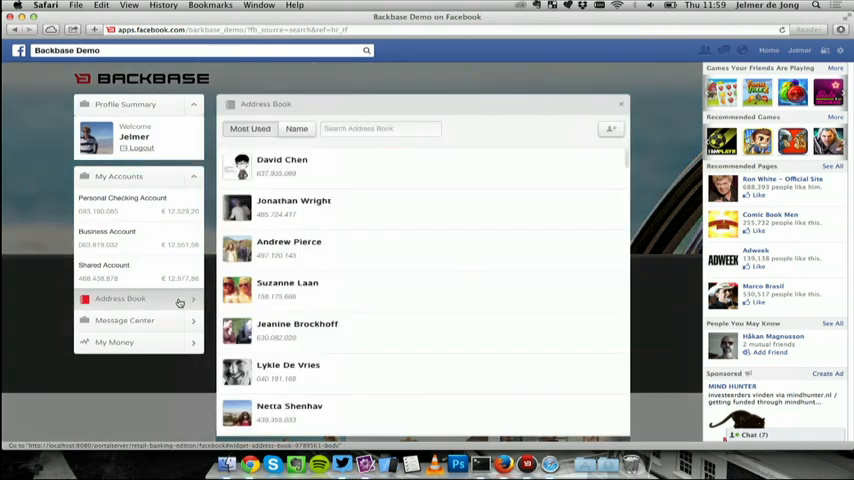
pyautogui.click(124, 320)
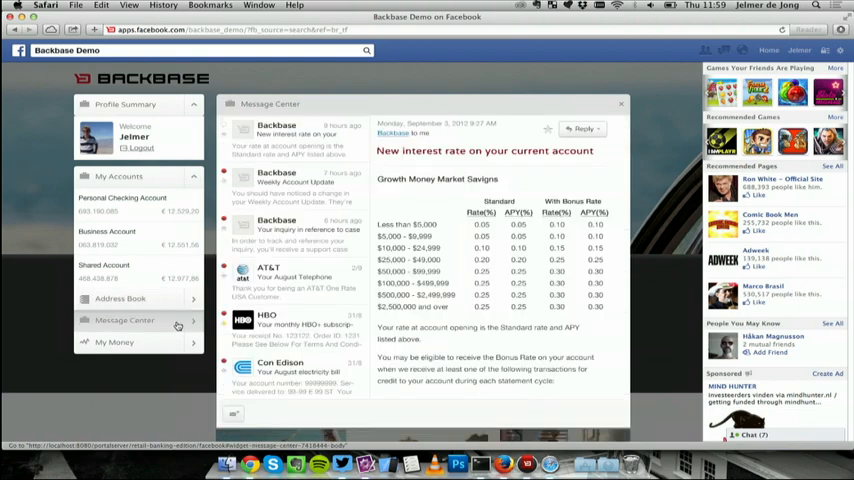
pyautogui.click(114, 342)
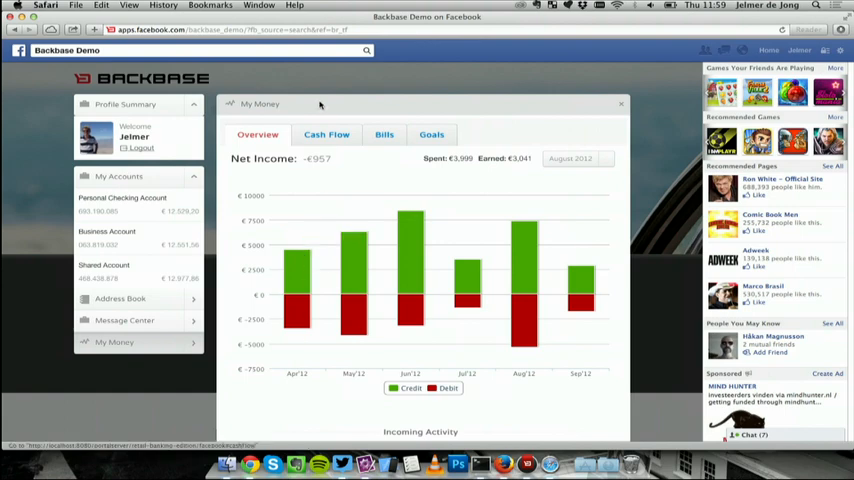
pyautogui.click(326, 134)
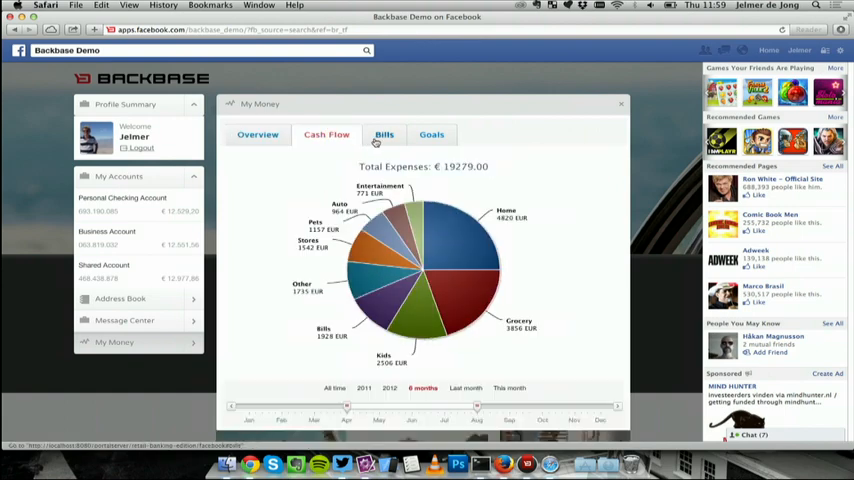